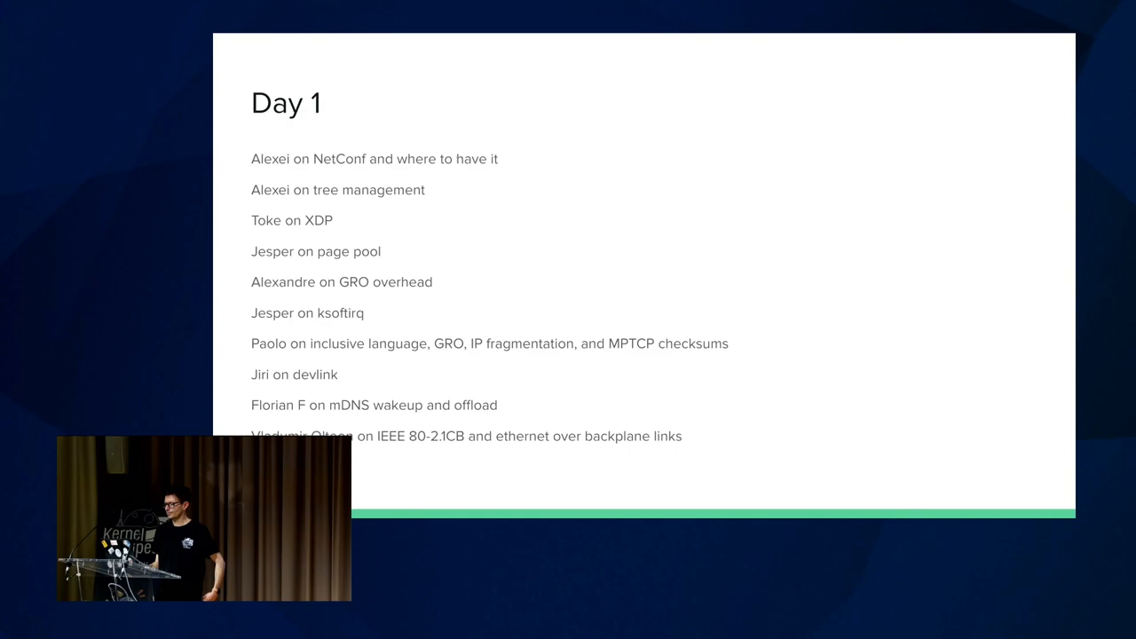
key("Right")
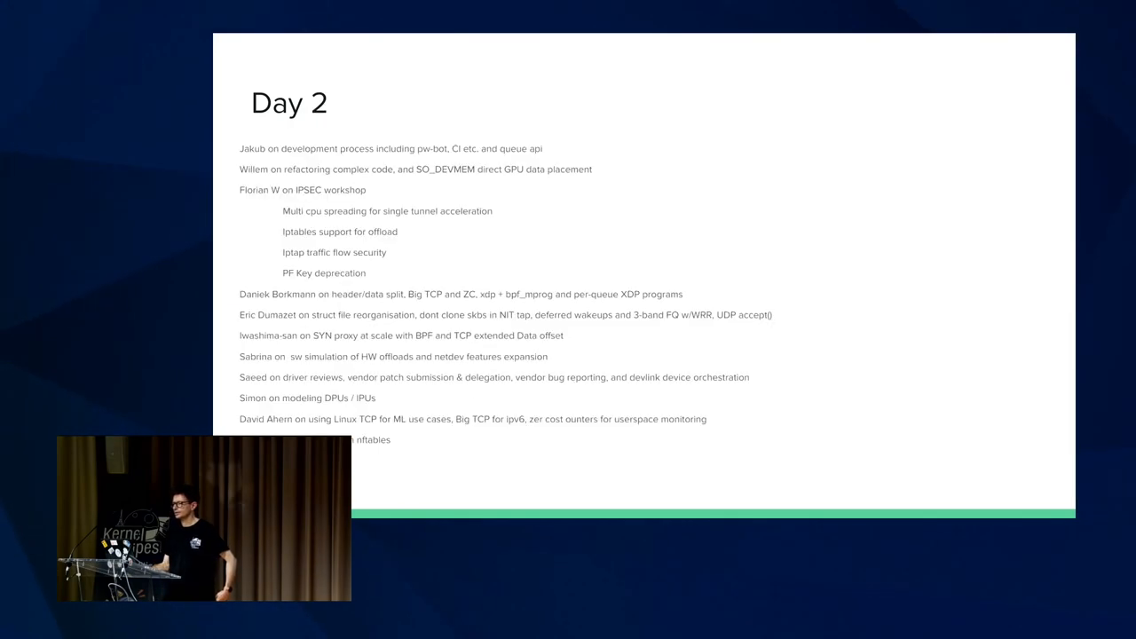